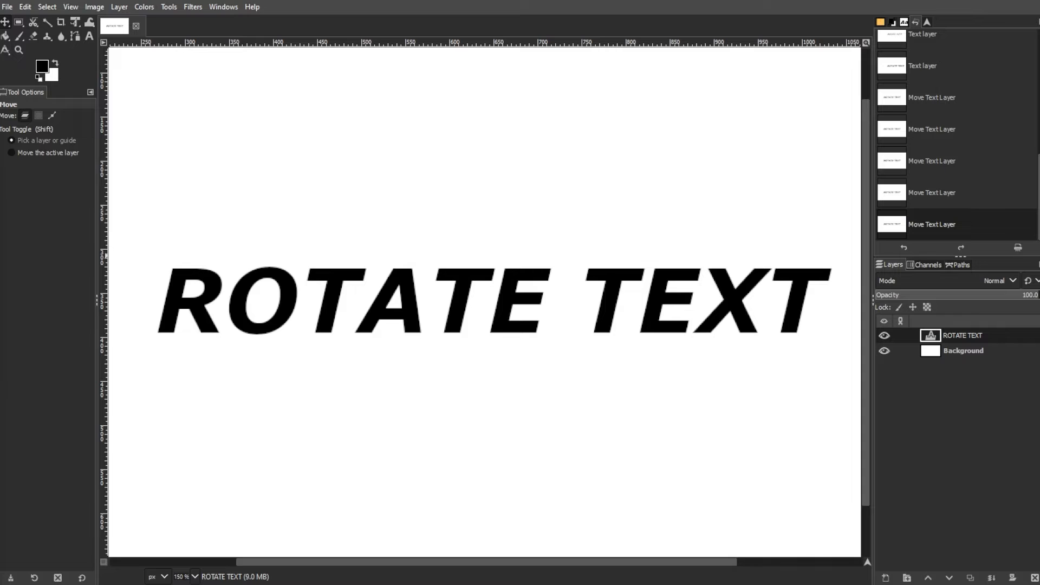
mouse_move(35, 356)
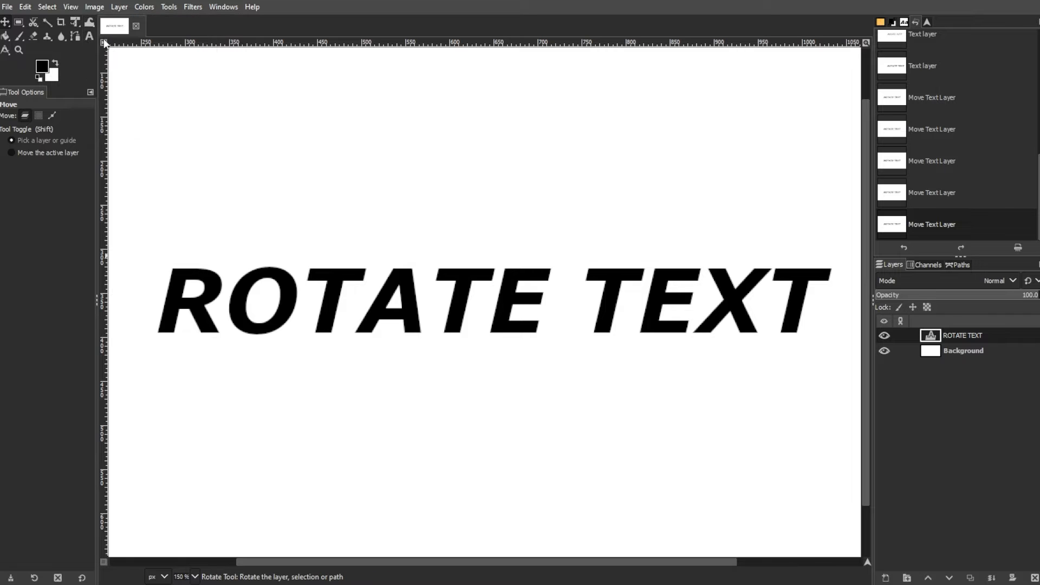
Rotate the ROTATE TEXT layer about 4.9° clockwise so it slopes down to the right.
click(89, 36)
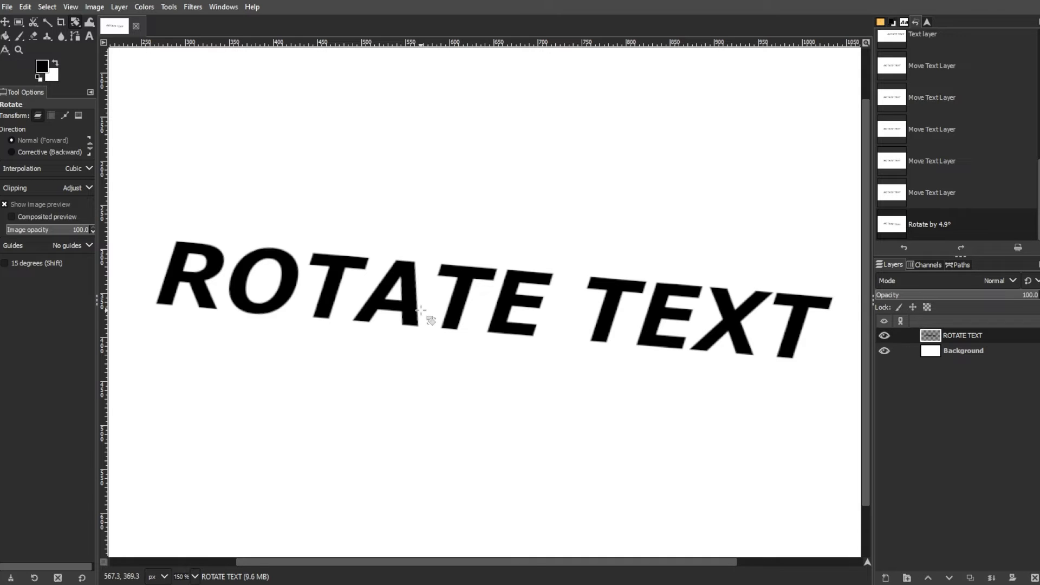
Rotate the ROTATE TEXT layer −9.59° about pivot (554, 327) so it rises to the right.
click(431, 299)
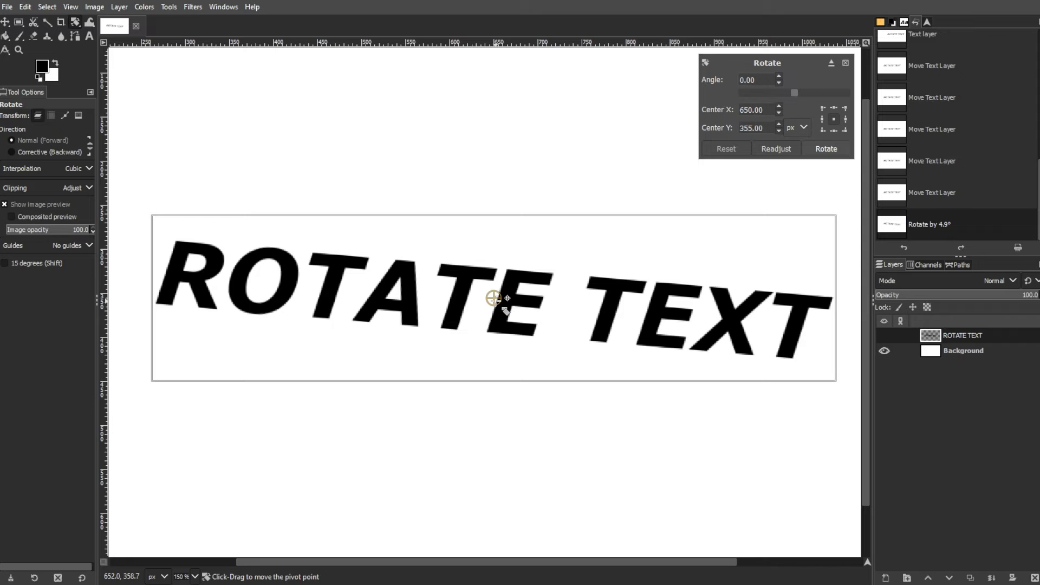
drag(494, 299, 165, 227)
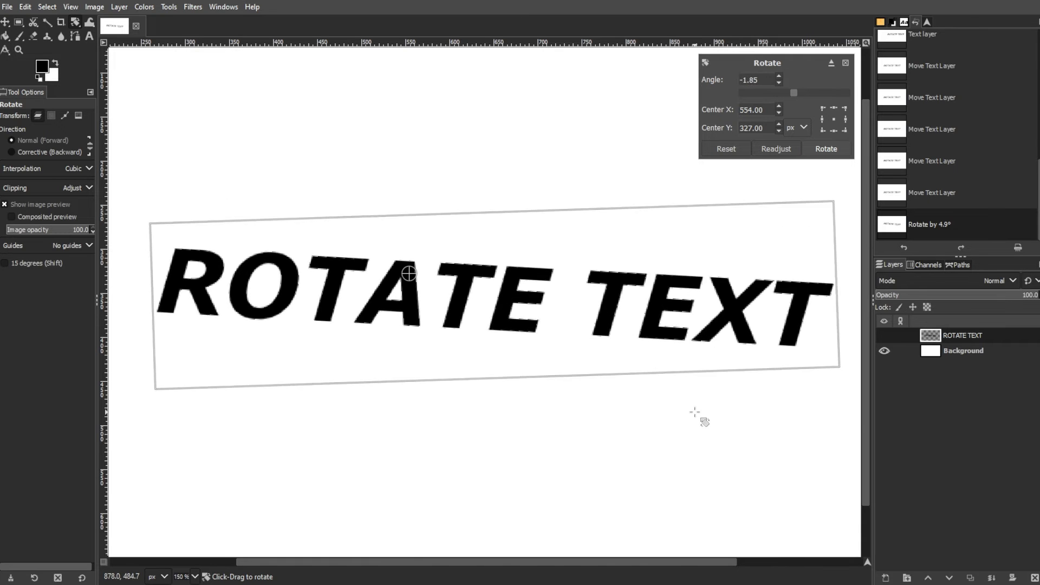
drag(409, 273, 412, 282)
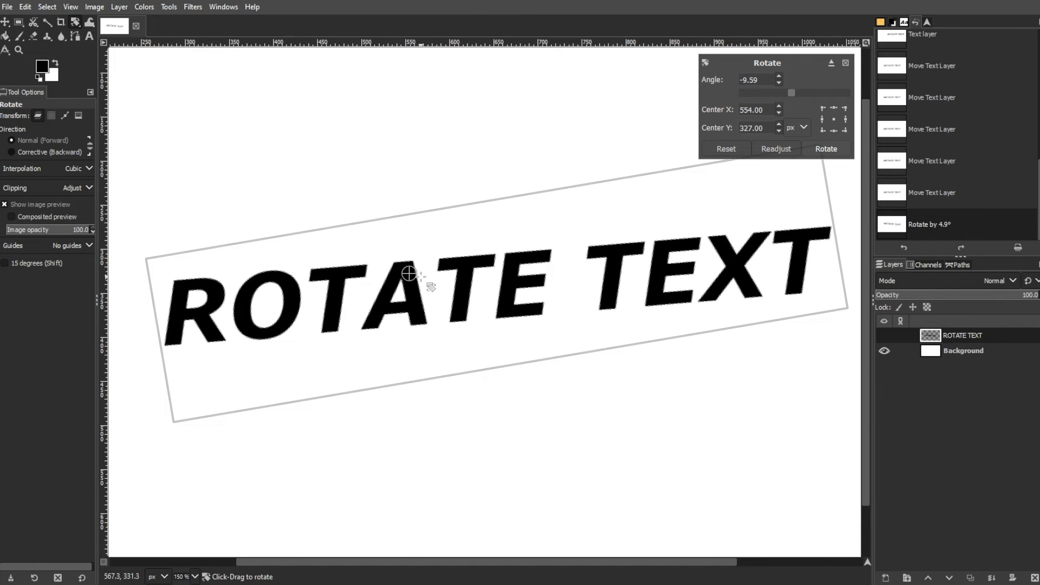
click(825, 149)
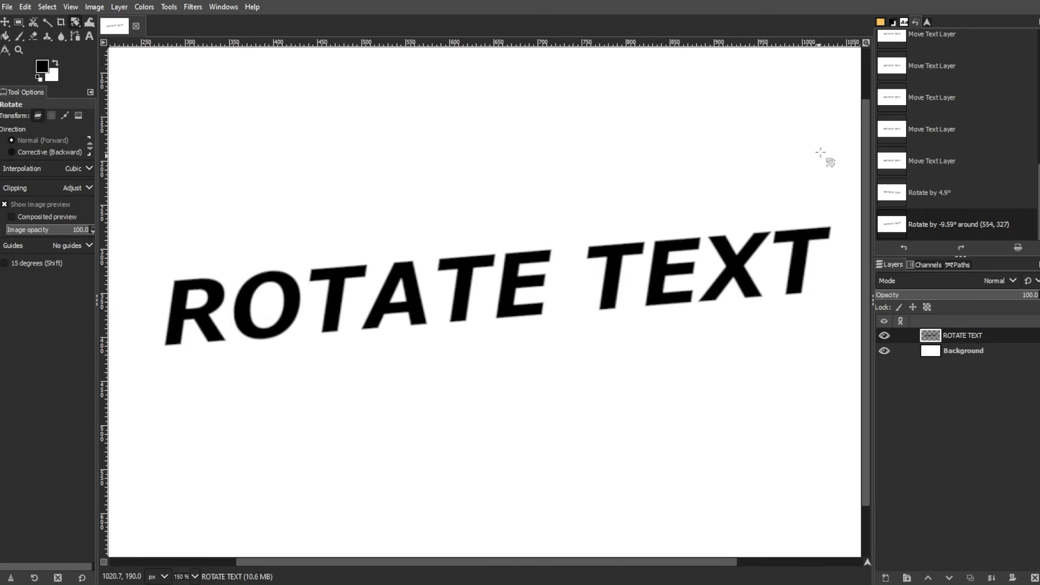
Create a vertical ROTATE text layer in Verdana Bold Italic black down the left edge.
click(87, 36)
text(ROTATE)
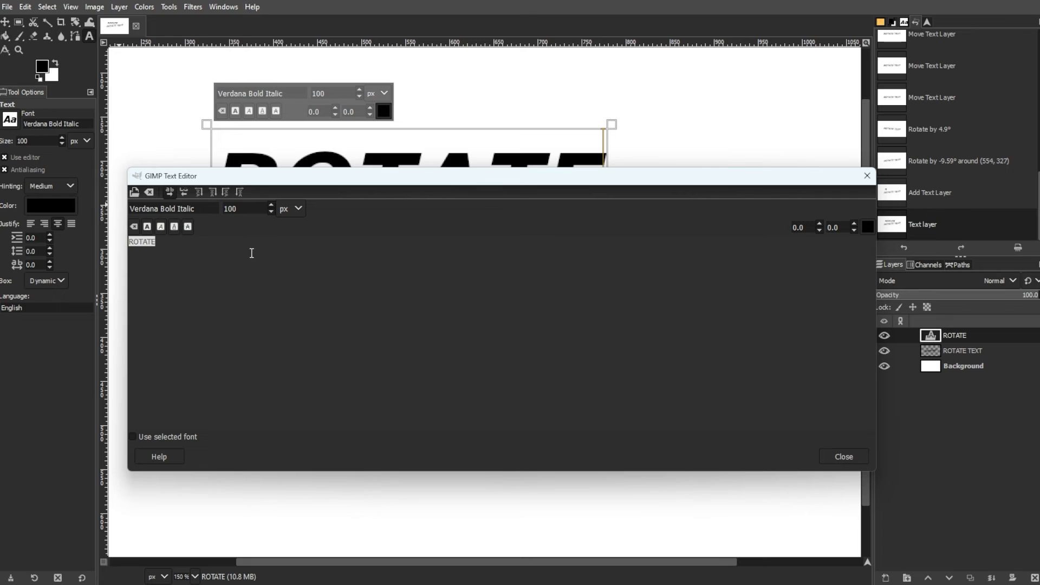
click(198, 192)
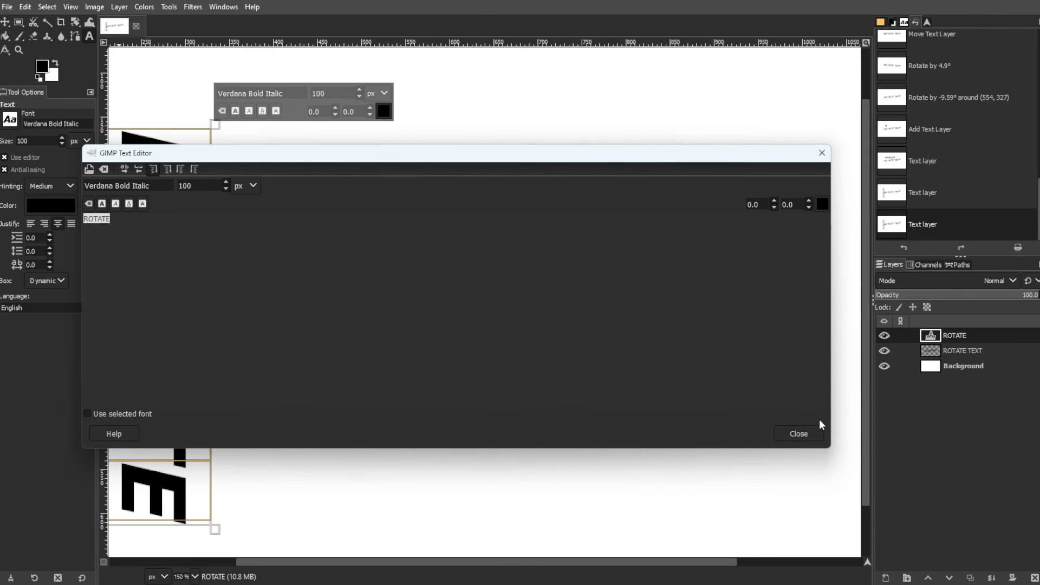
click(798, 433)
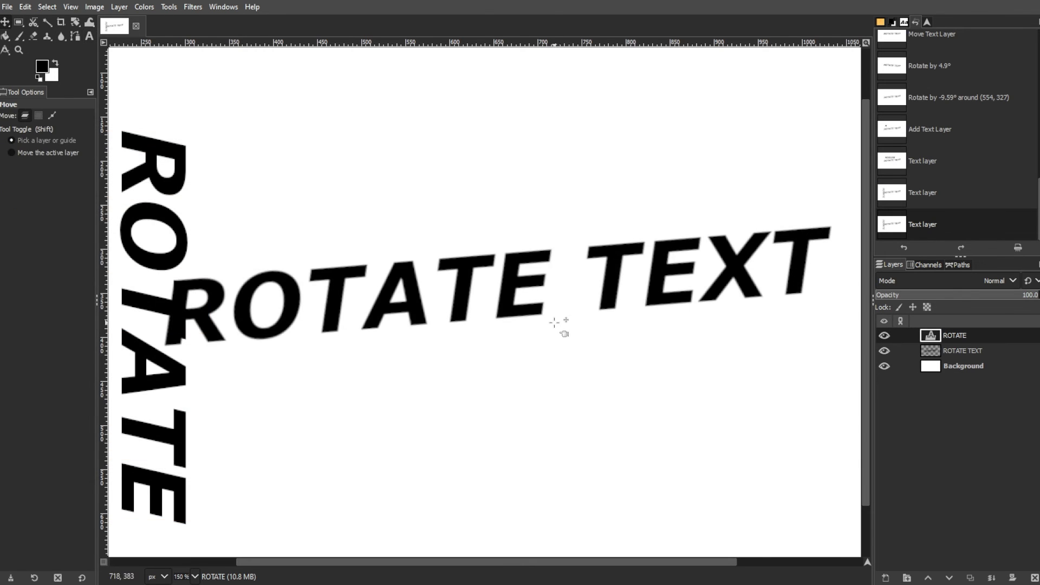